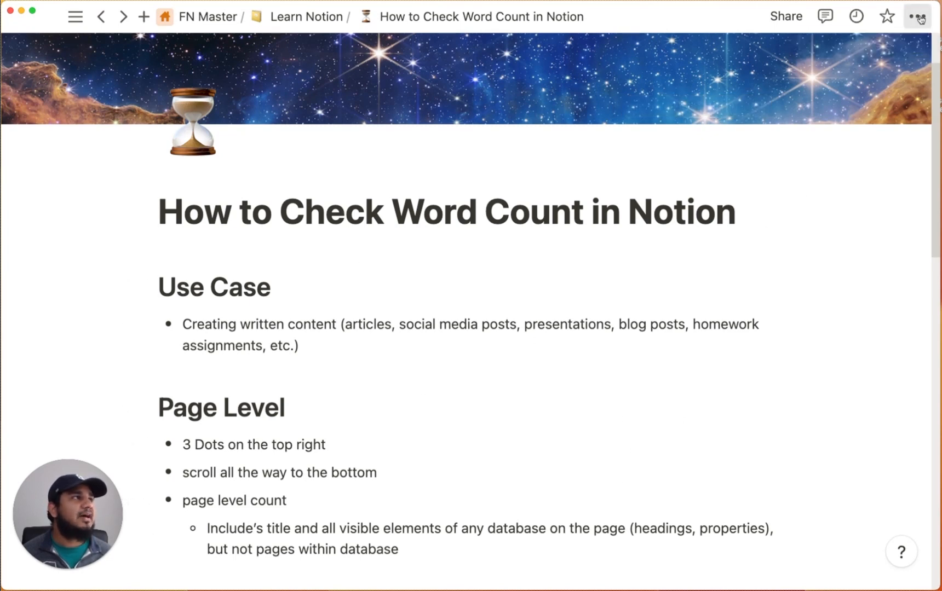
Show the page options listing the page-level word count of 173
left_click(918, 16)
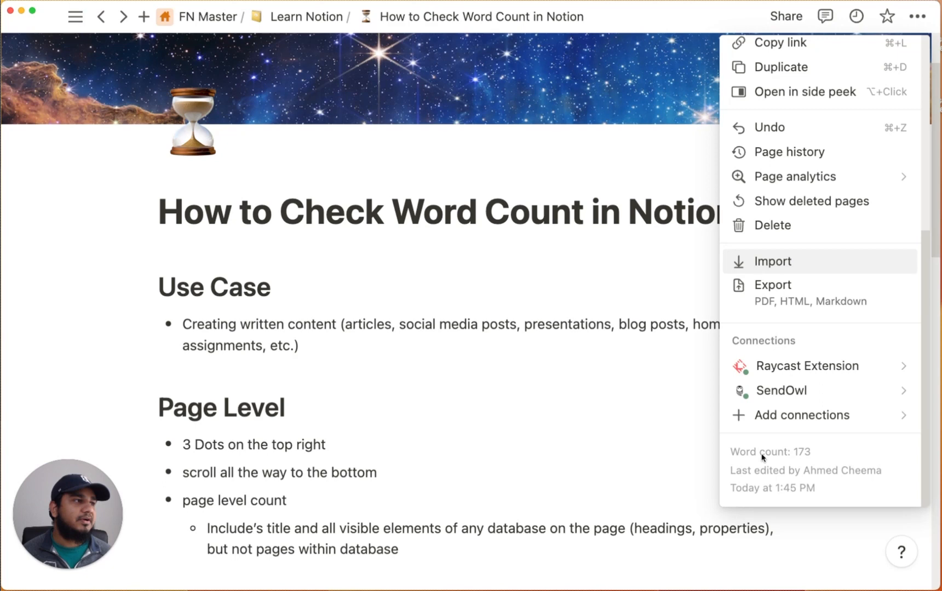
mouse_move(801, 457)
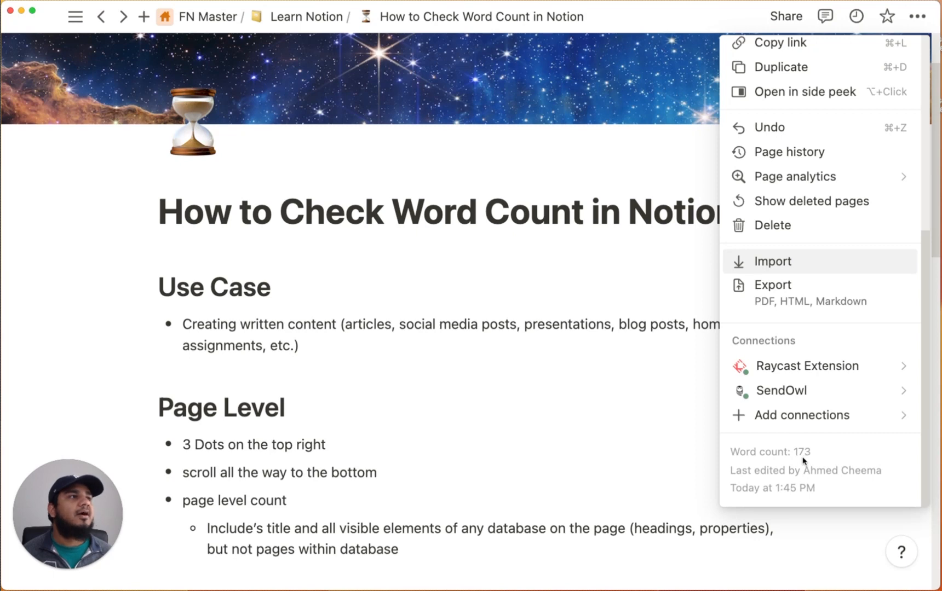
Close the page options and scroll through the Database Level table and word-counter links
left_click(461, 353)
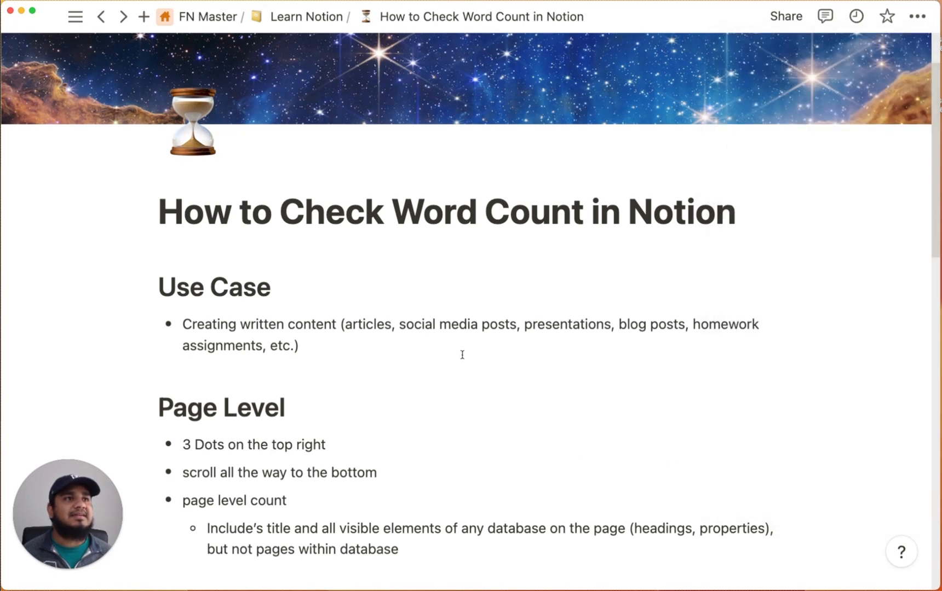
mouse_move(170, 287)
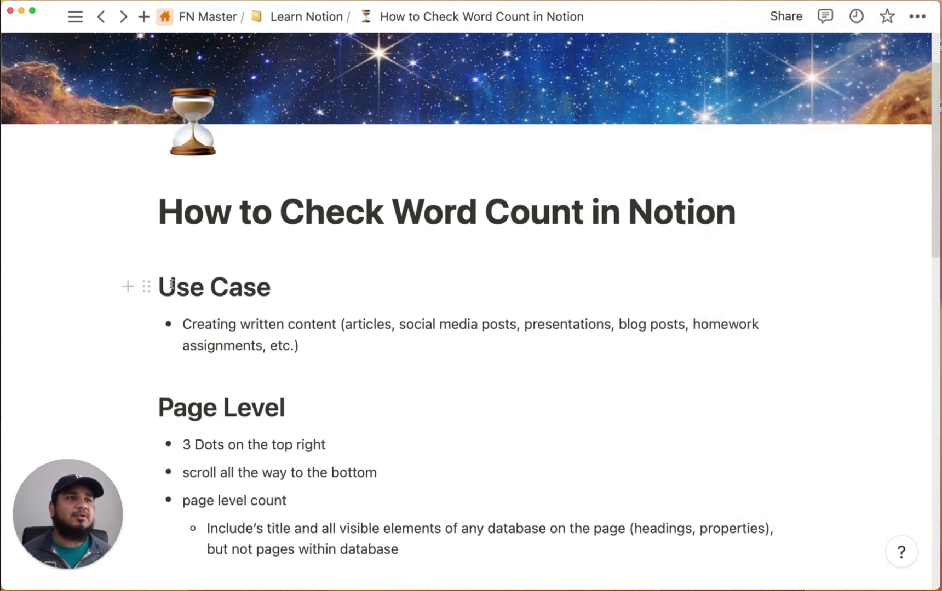
scroll("down", 3)
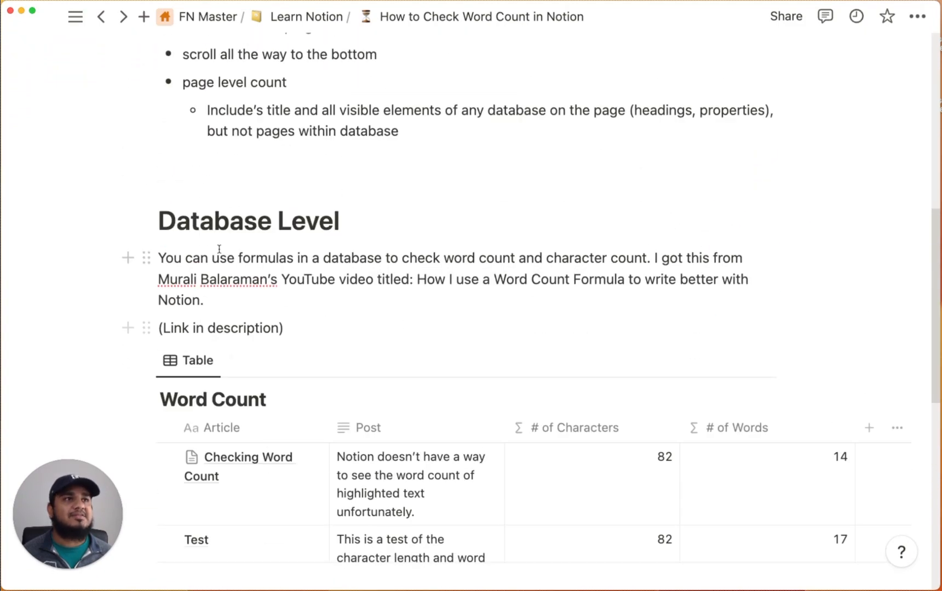
scroll("down", 3)
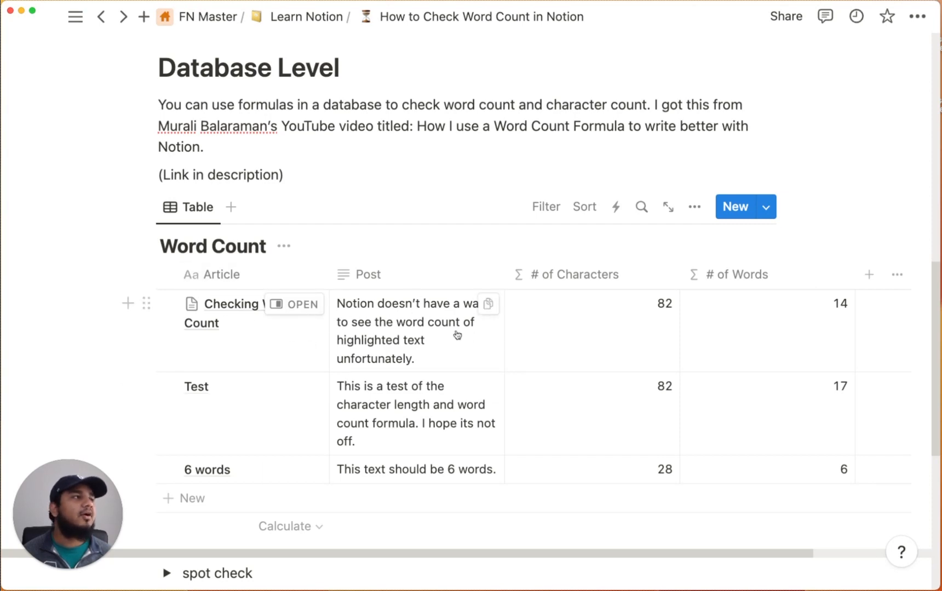
scroll("down", 3)
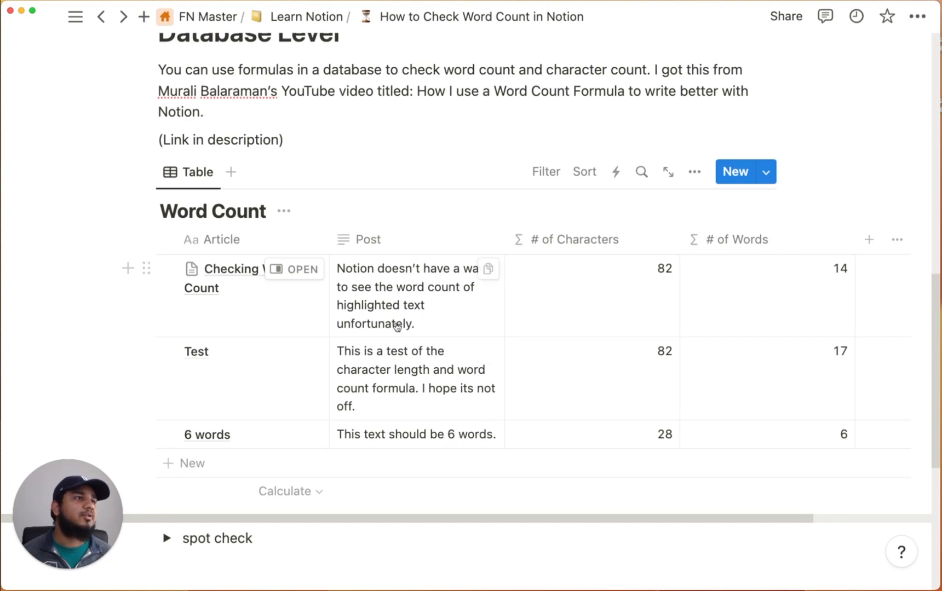
scroll("down", 3)
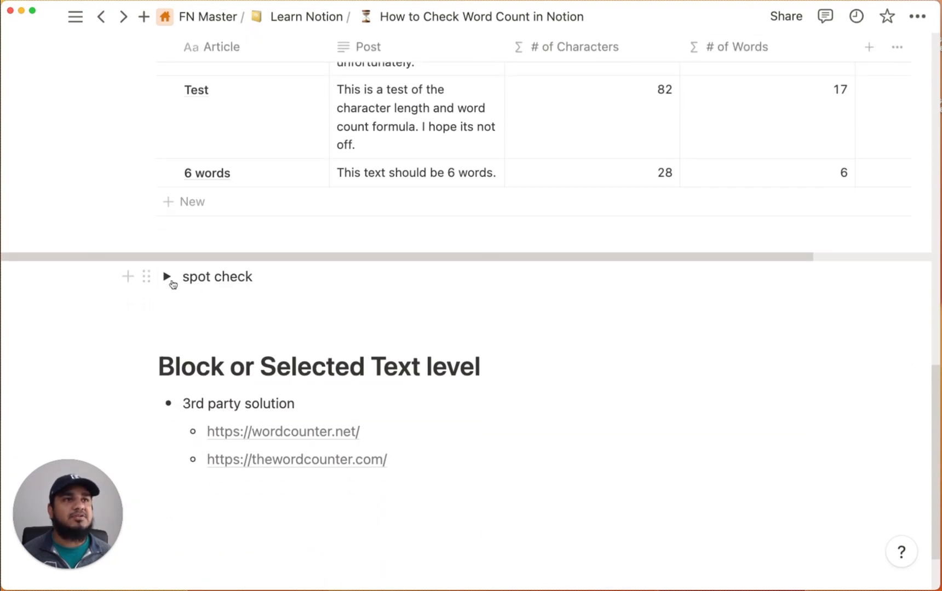
scroll("down", 3)
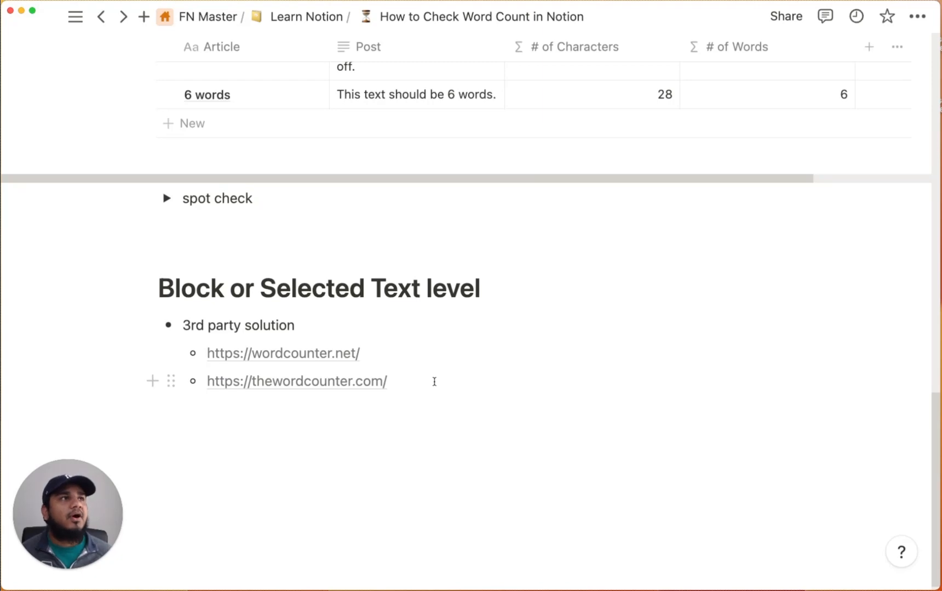
scroll("down", 3)
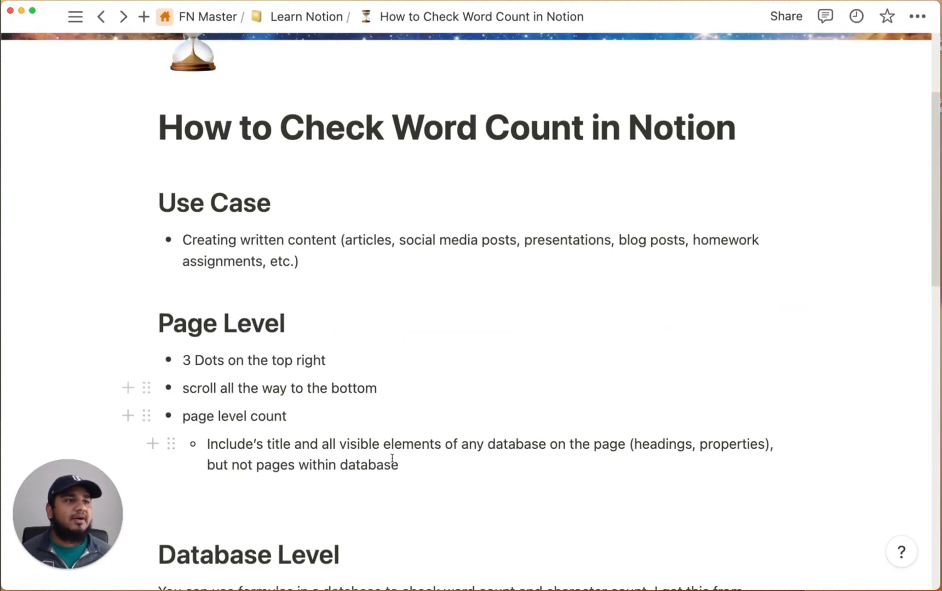
left_click_drag(253, 445, 399, 464)
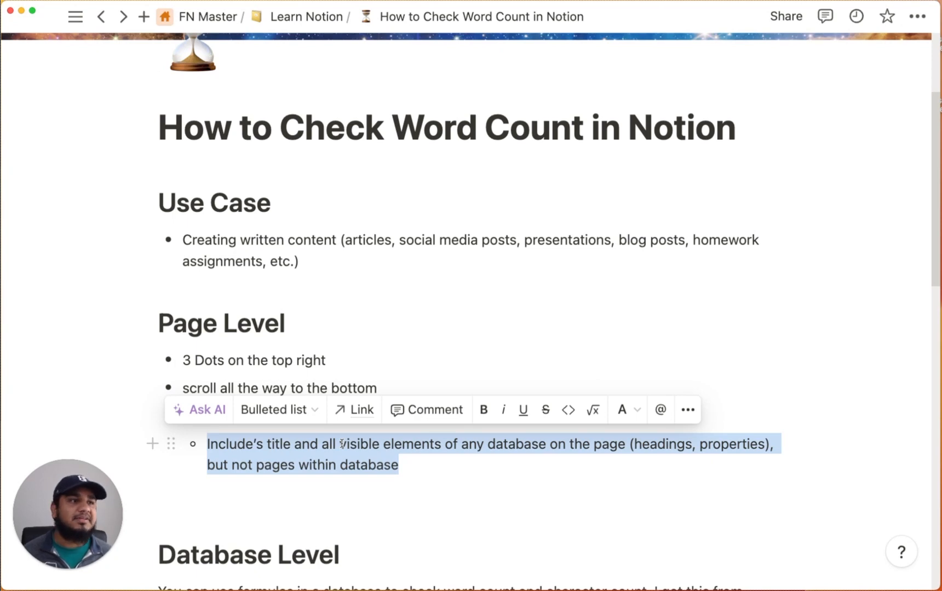
mouse_move(373, 460)
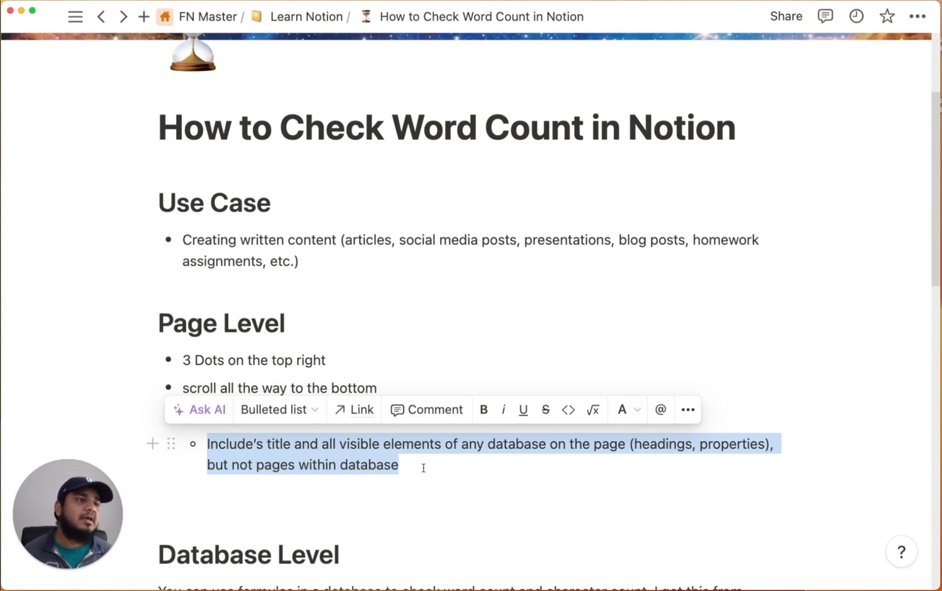
type("page level count")
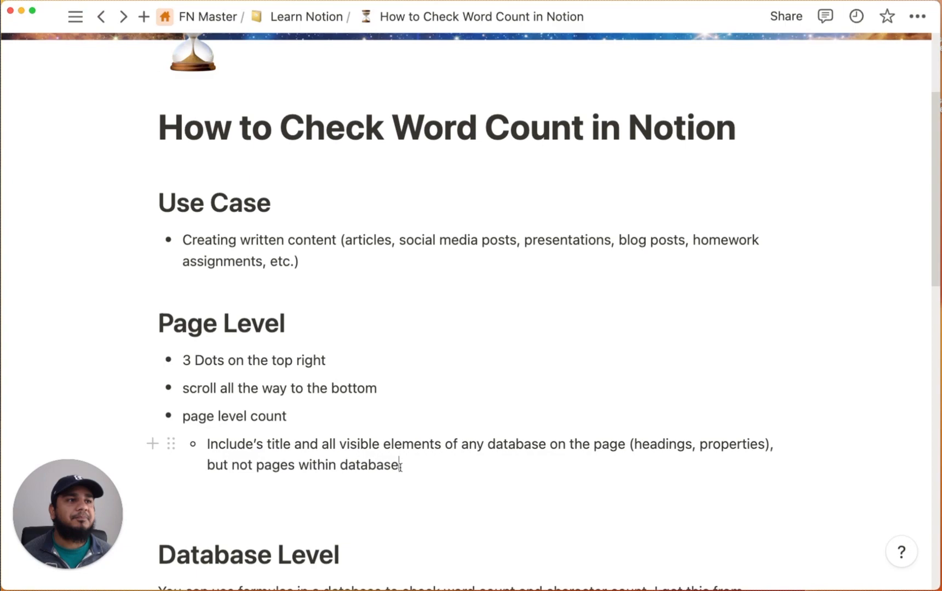
scroll("down", 3)
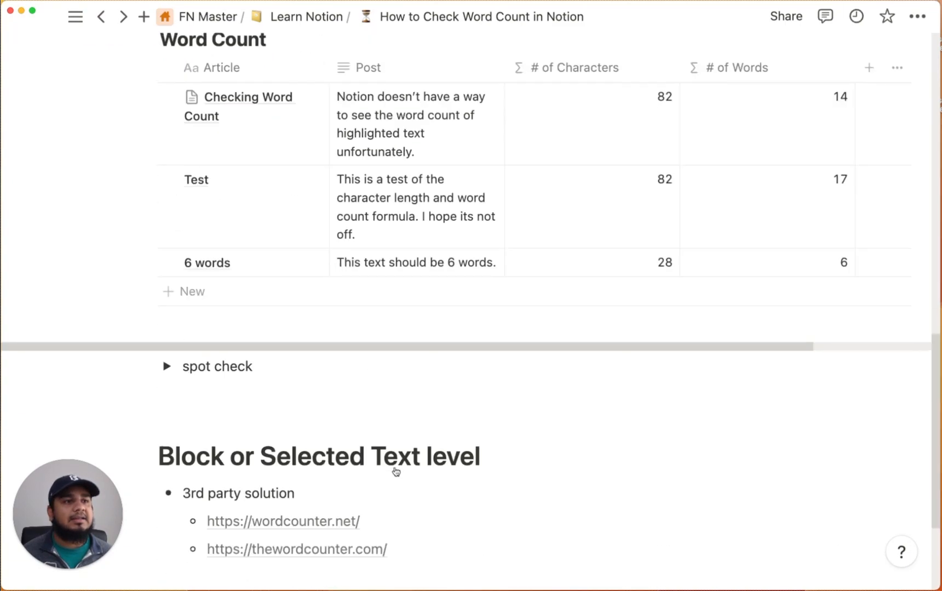
scroll("down", 3)
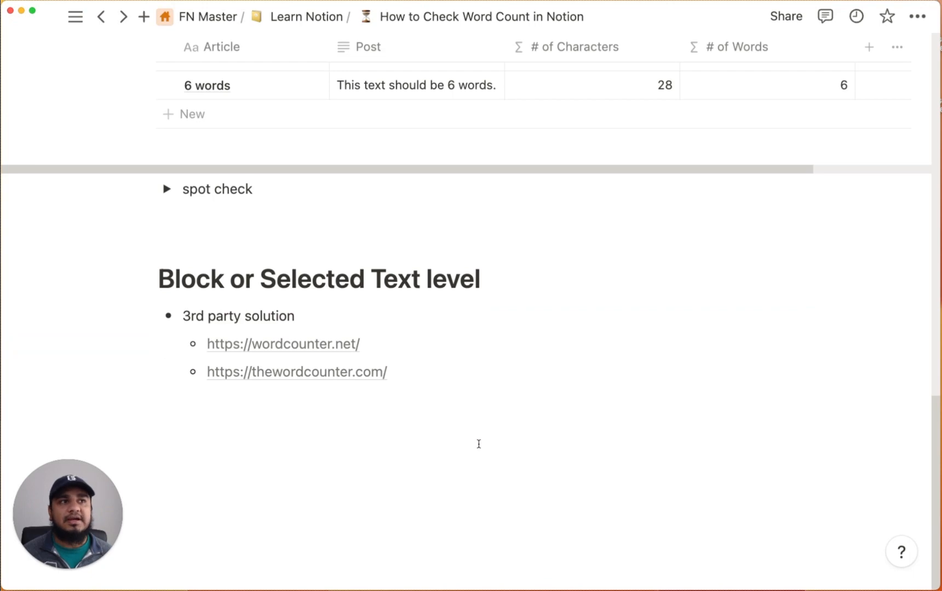
mouse_move(438, 437)
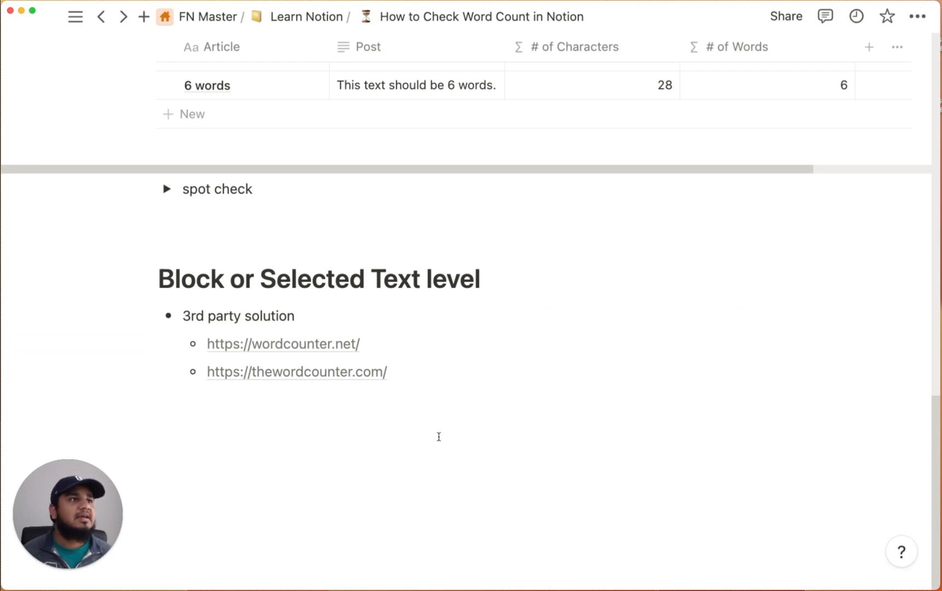
scroll("up", 3)
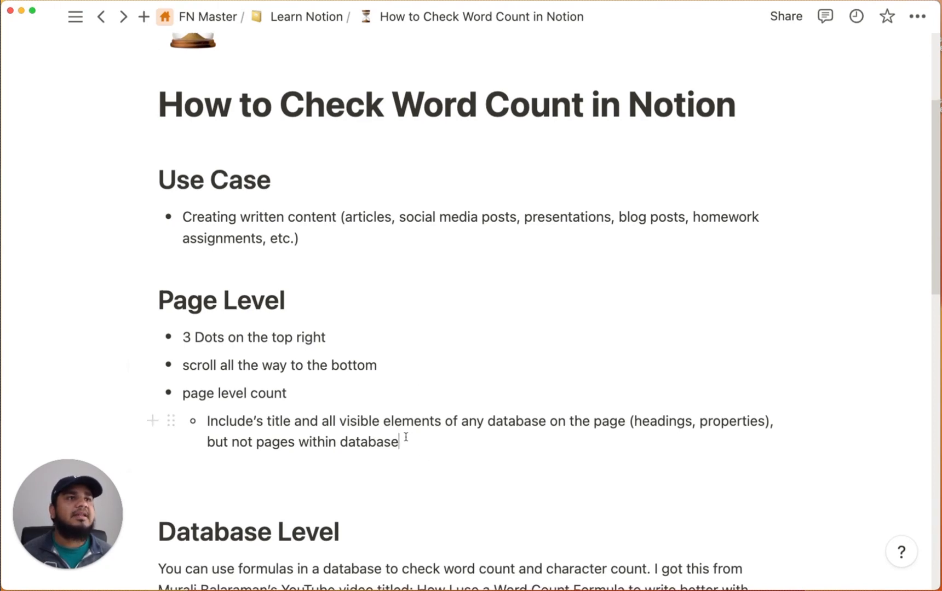
scroll("down", 3)
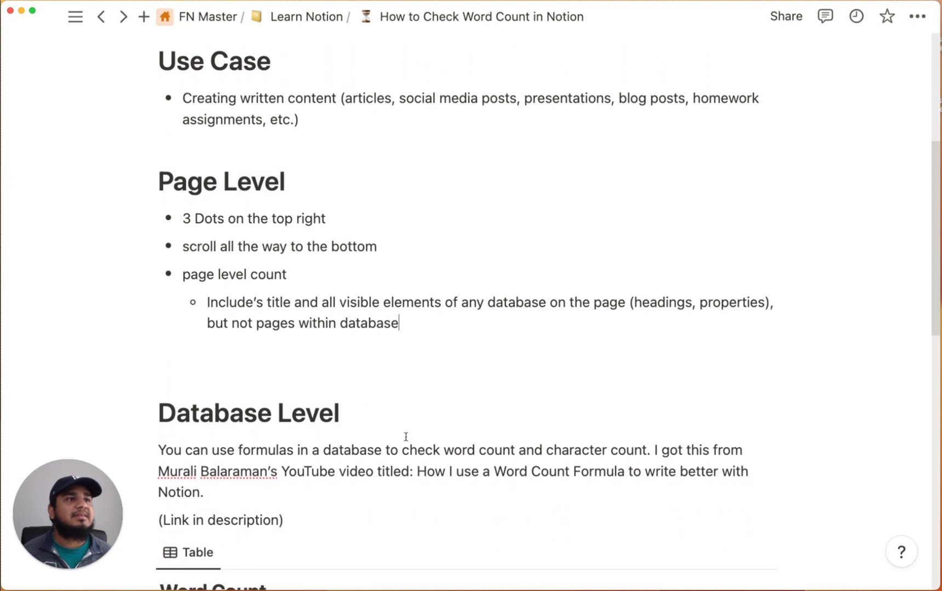
scroll("down", 3)
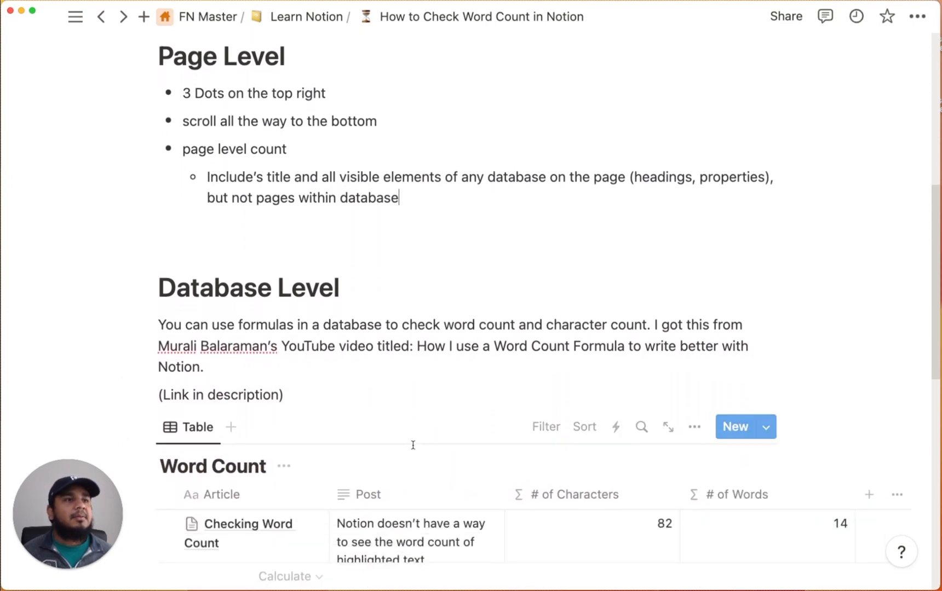
scroll("down", 3)
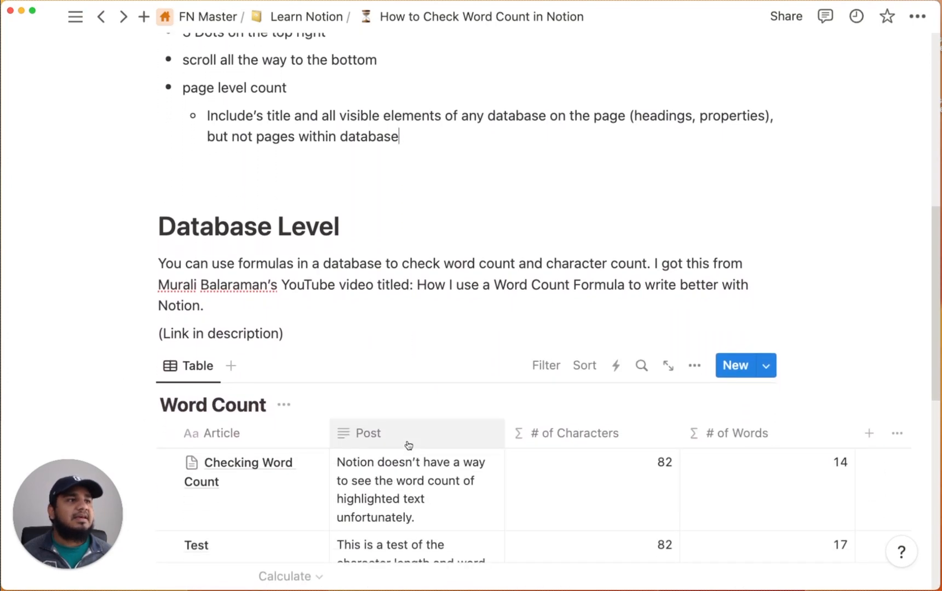
scroll("down", 3)
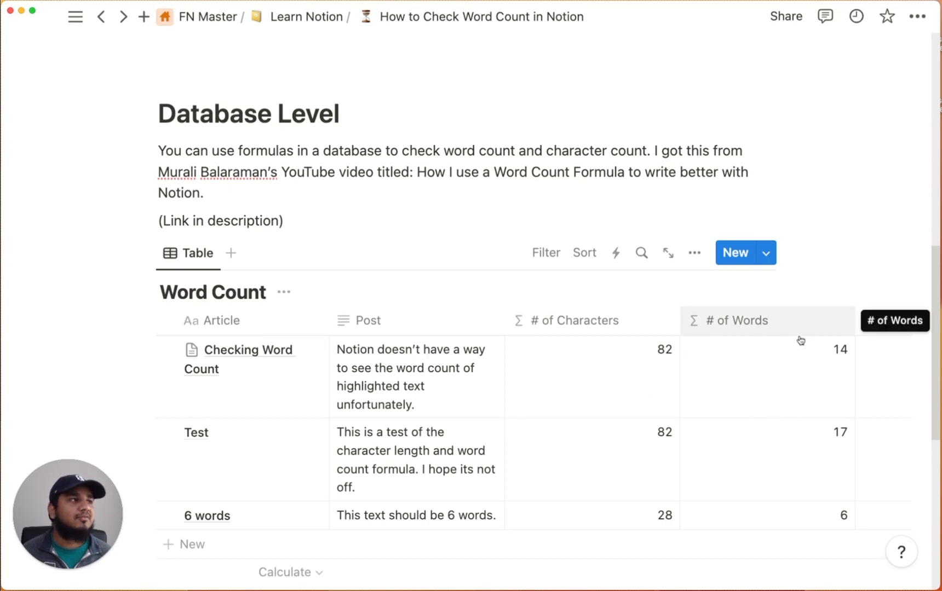
mouse_move(417, 376)
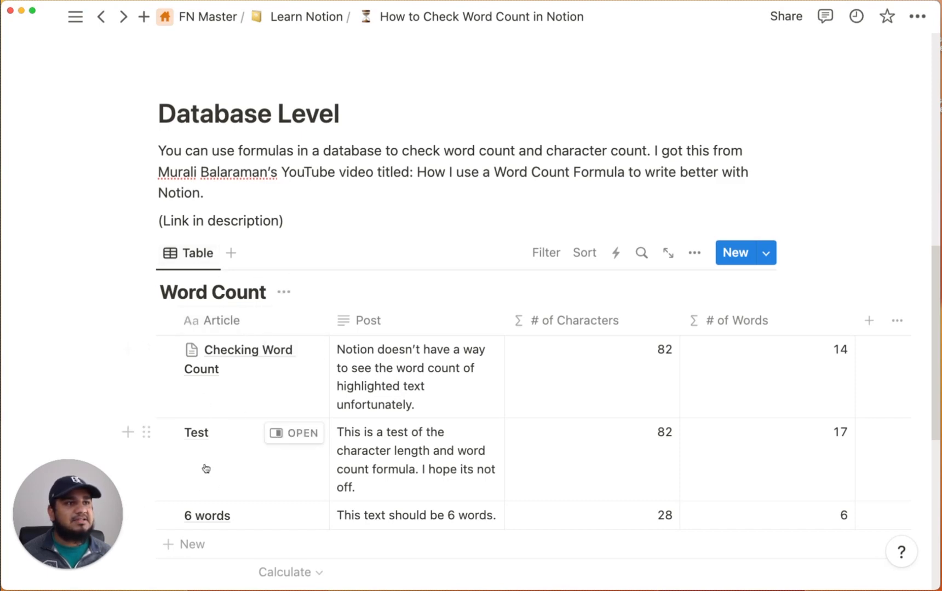
mouse_move(375, 393)
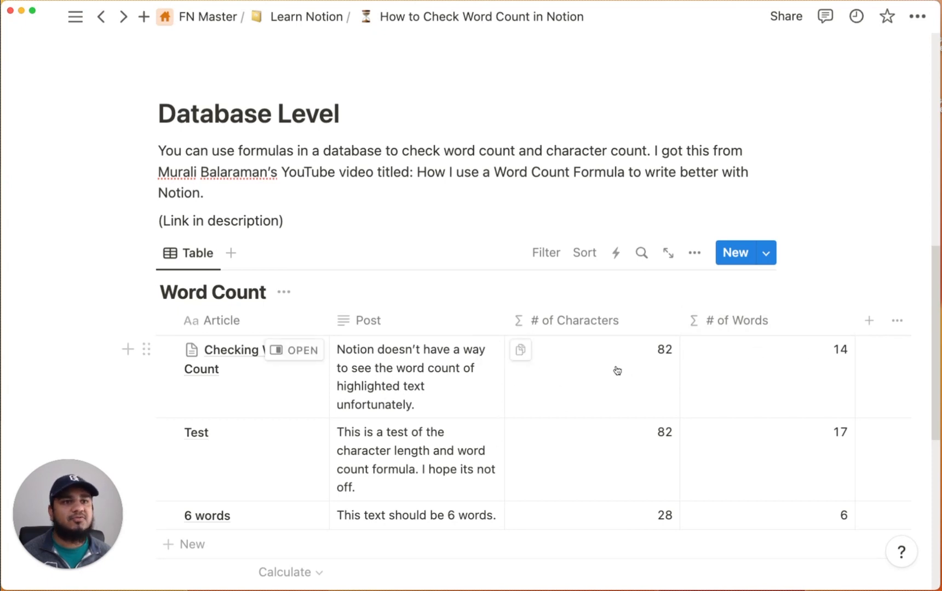
mouse_move(638, 359)
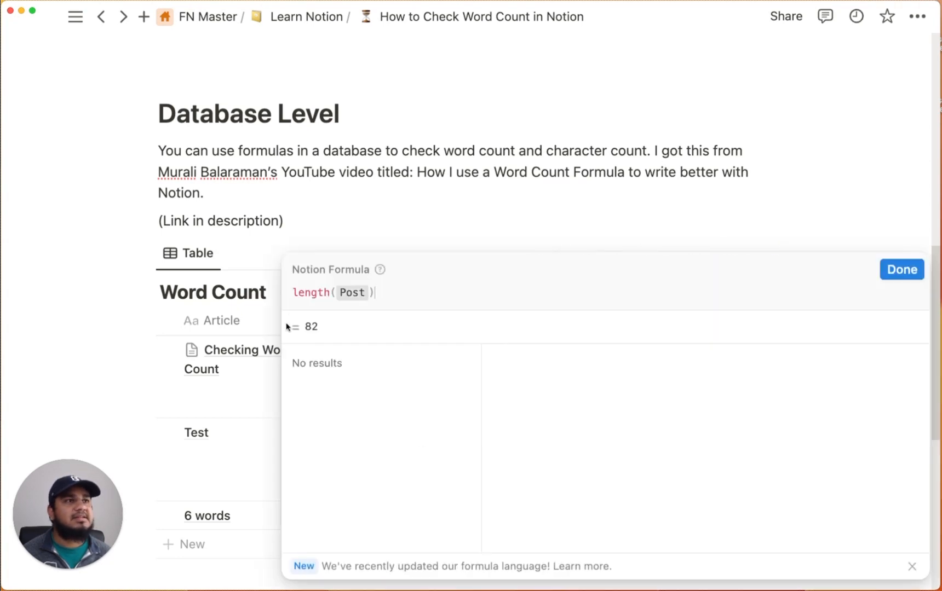
mouse_move(299, 369)
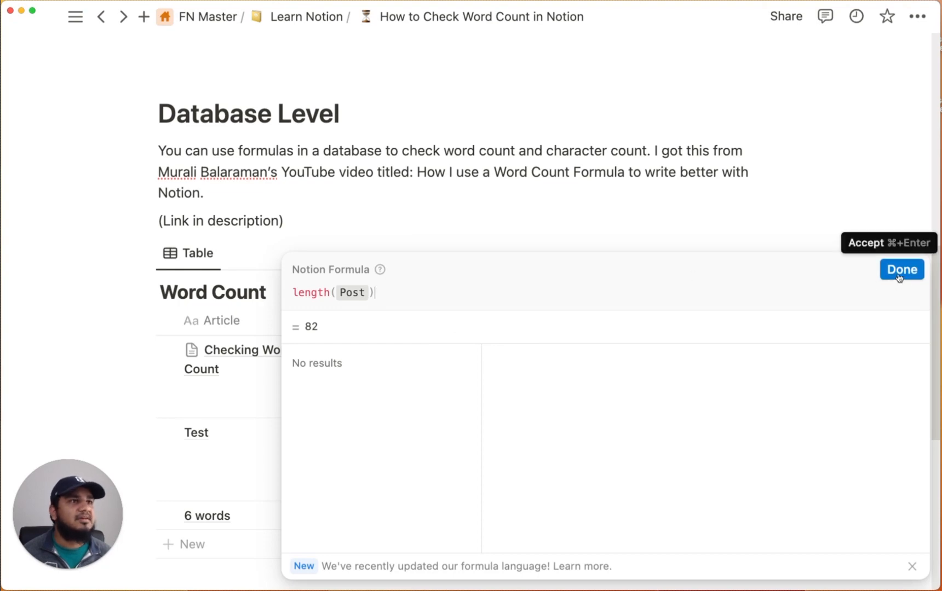
Accept the length(Post) formula so # of Characters shows 82, 82 and 28 again
left_click(901, 269)
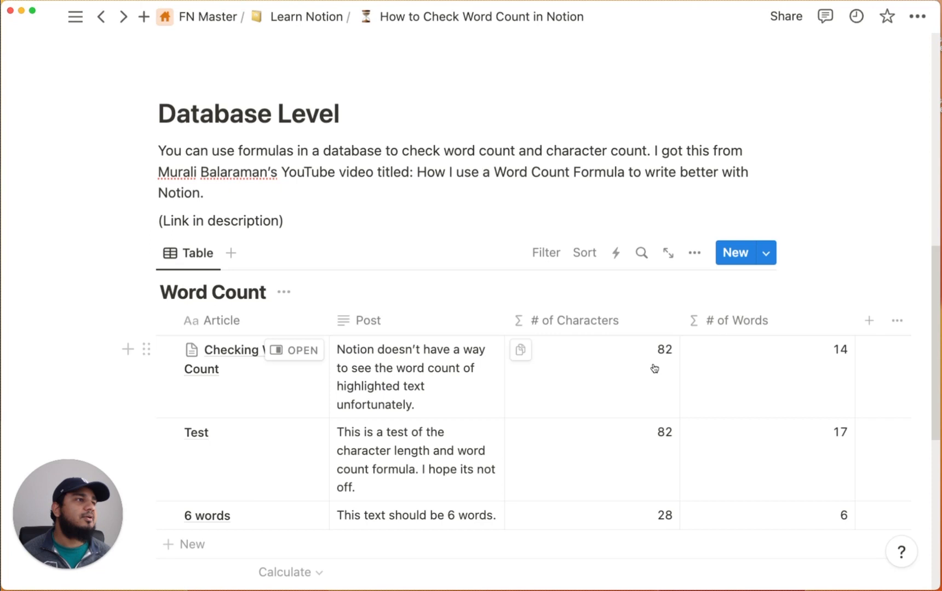
mouse_move(647, 363)
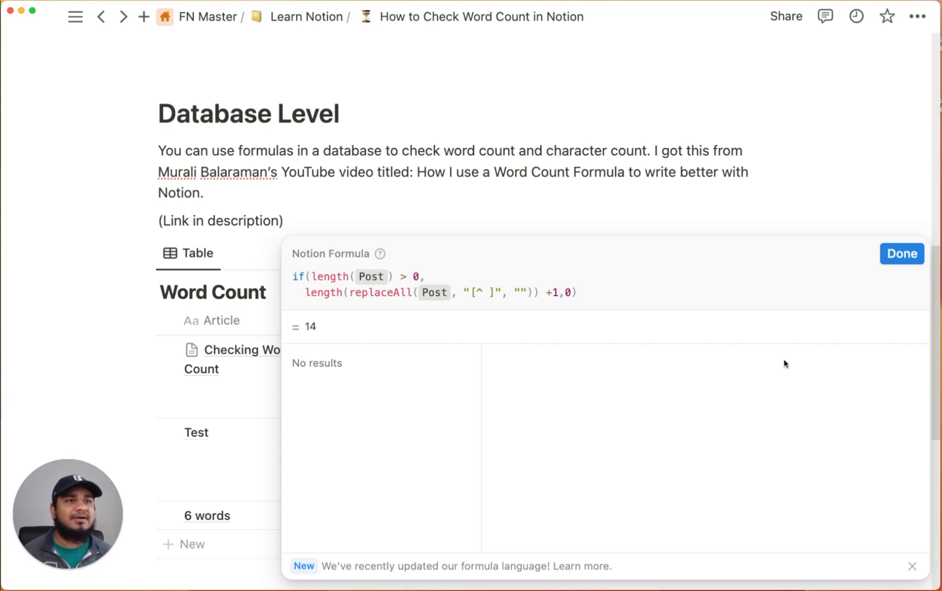
mouse_move(631, 315)
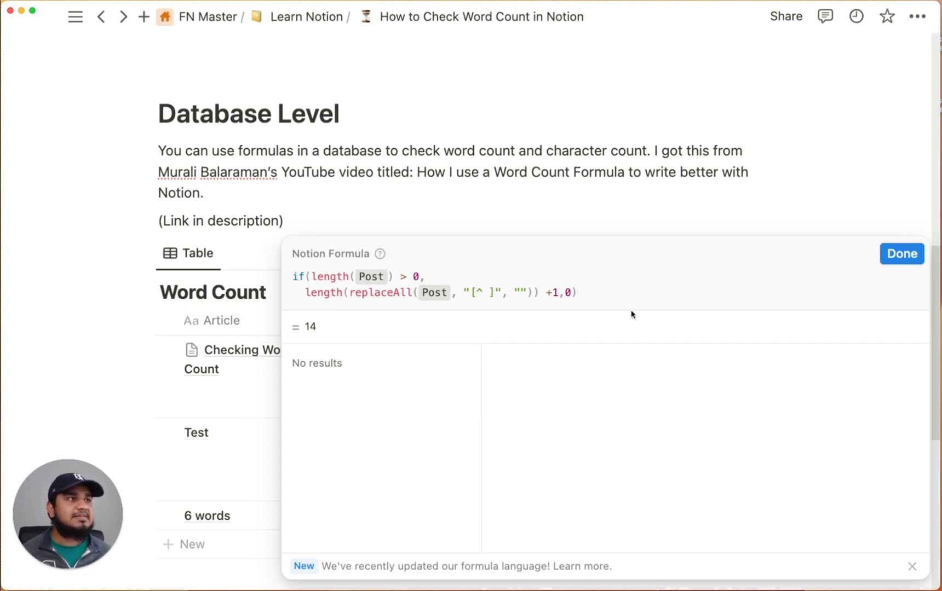
mouse_move(633, 341)
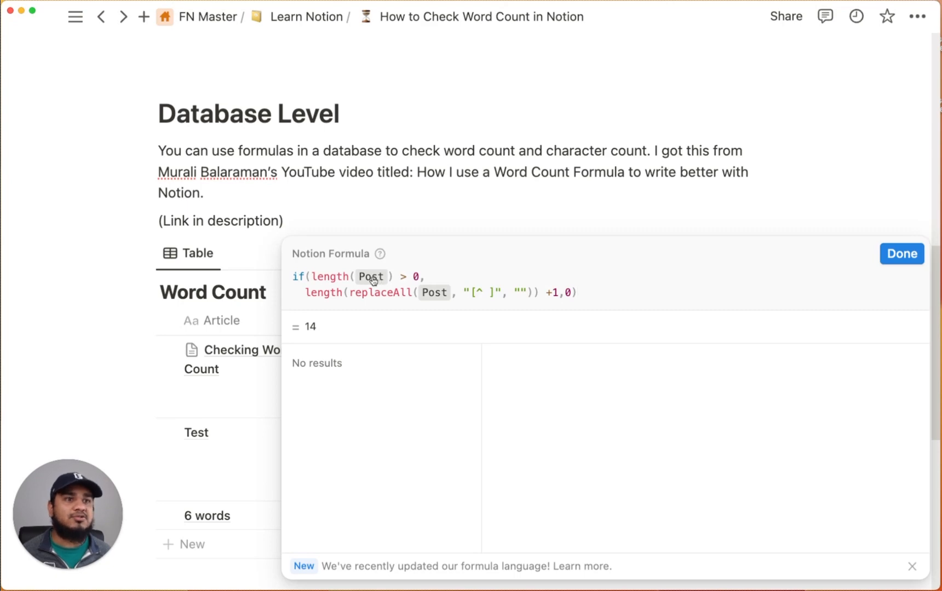
mouse_move(902, 254)
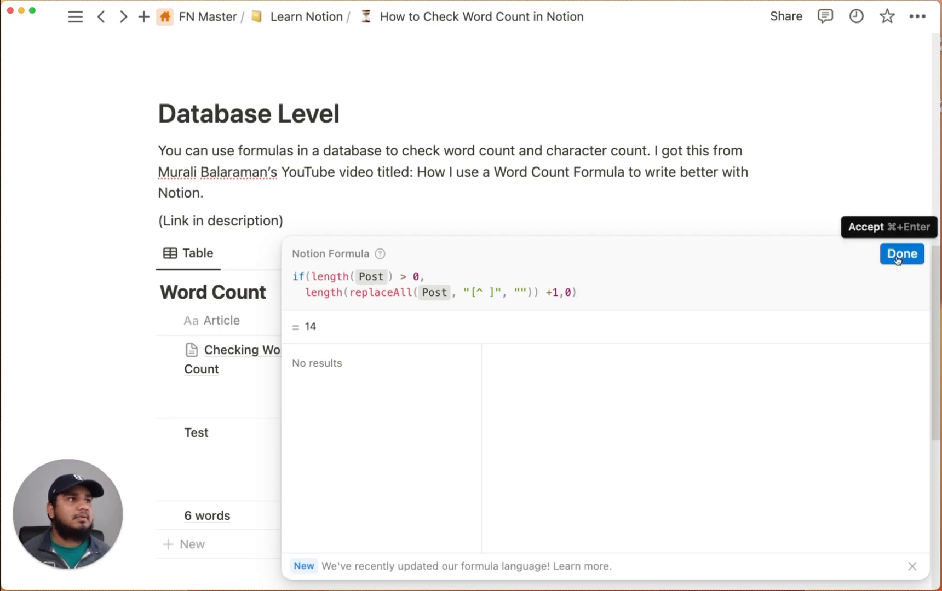
Accept the word-count formula and expand 'spot check' showing 14-word and 17-word, 82-character results
left_click(902, 253)
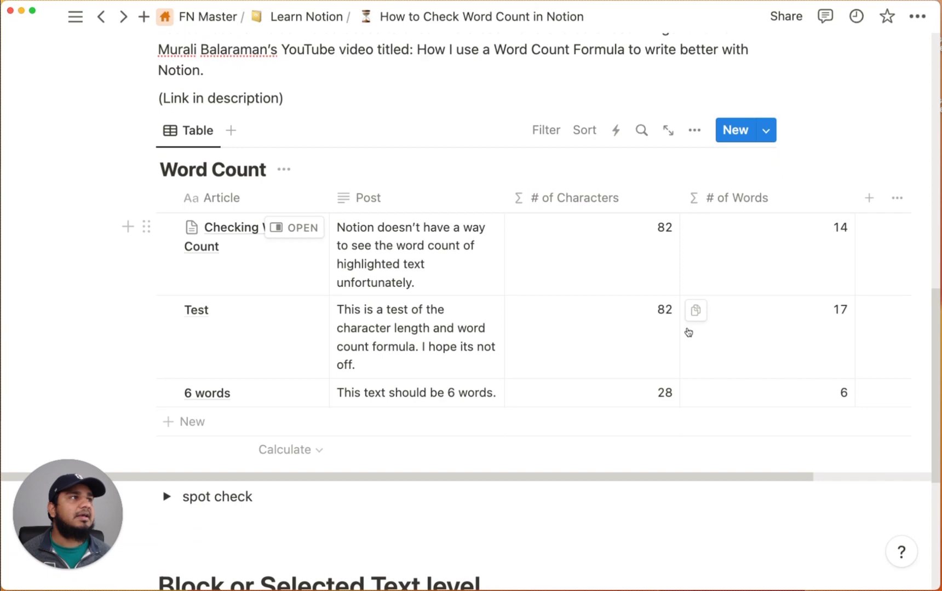
scroll("down", 3)
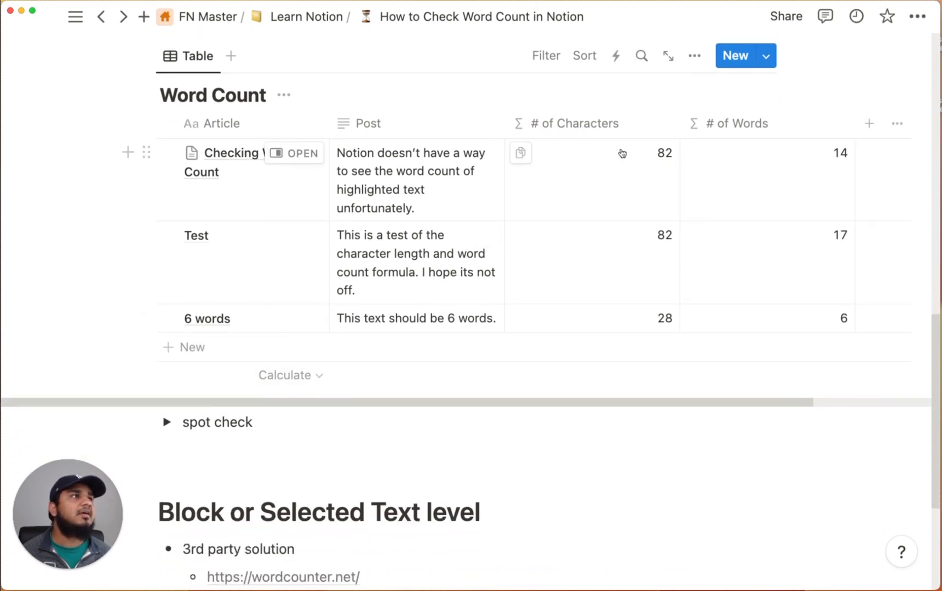
mouse_move(675, 160)
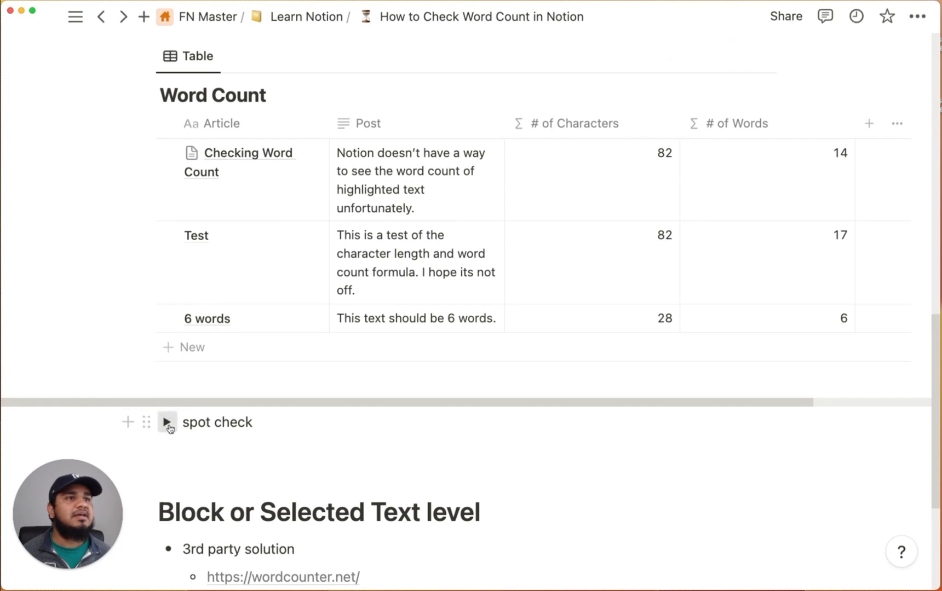
left_click(166, 421)
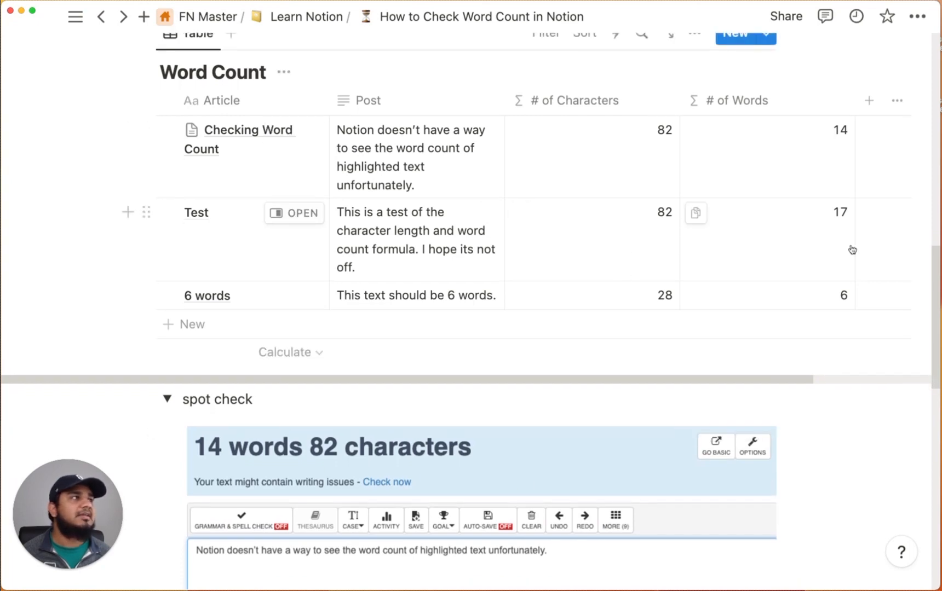
scroll("down", 3)
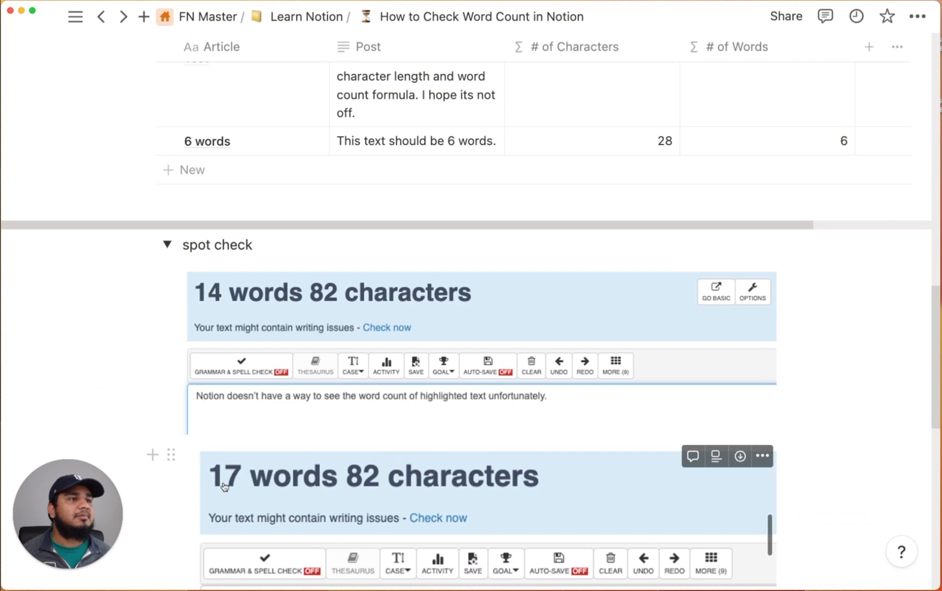
scroll("down", 3)
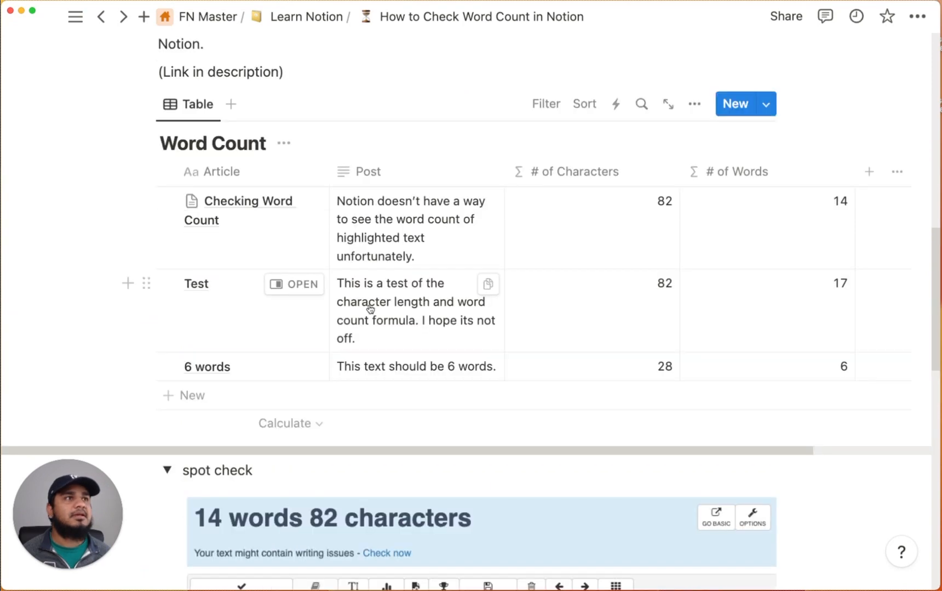
mouse_move(344, 406)
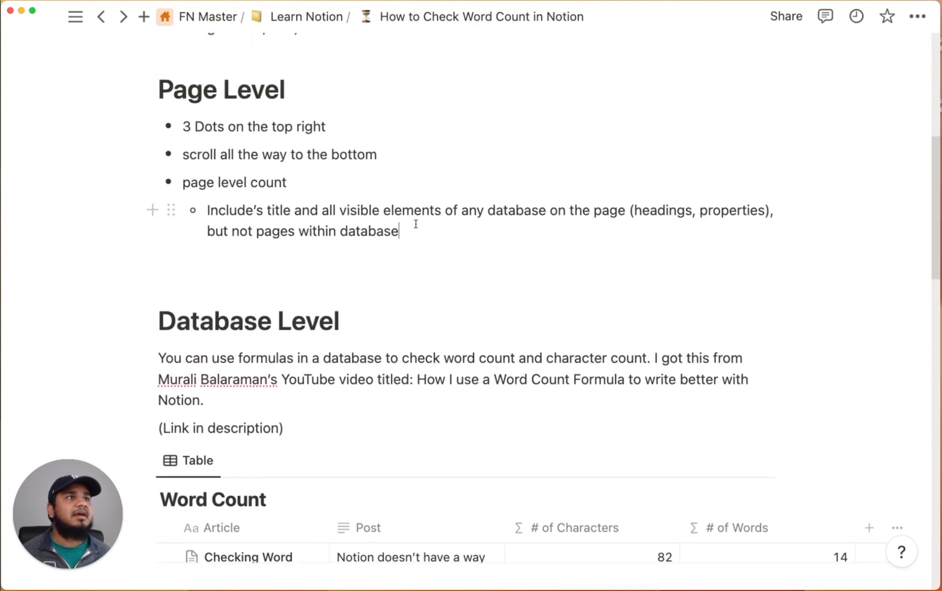
Add a fourth Word Count row with the page-level 'Include's title…' note, giving 122 characters and 19 words
left_click_drag(207, 211, 398, 232)
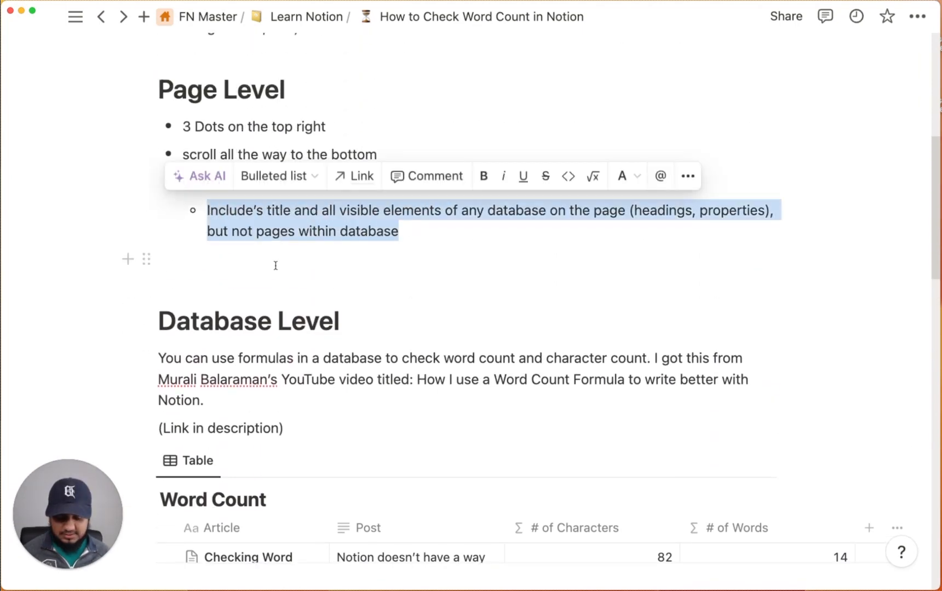
scroll("down", 3)
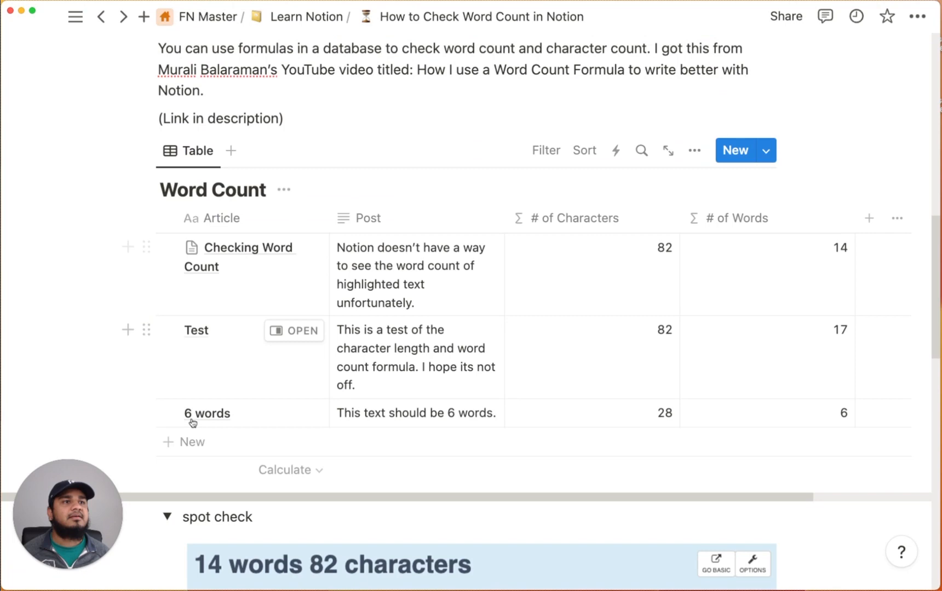
left_click(193, 442)
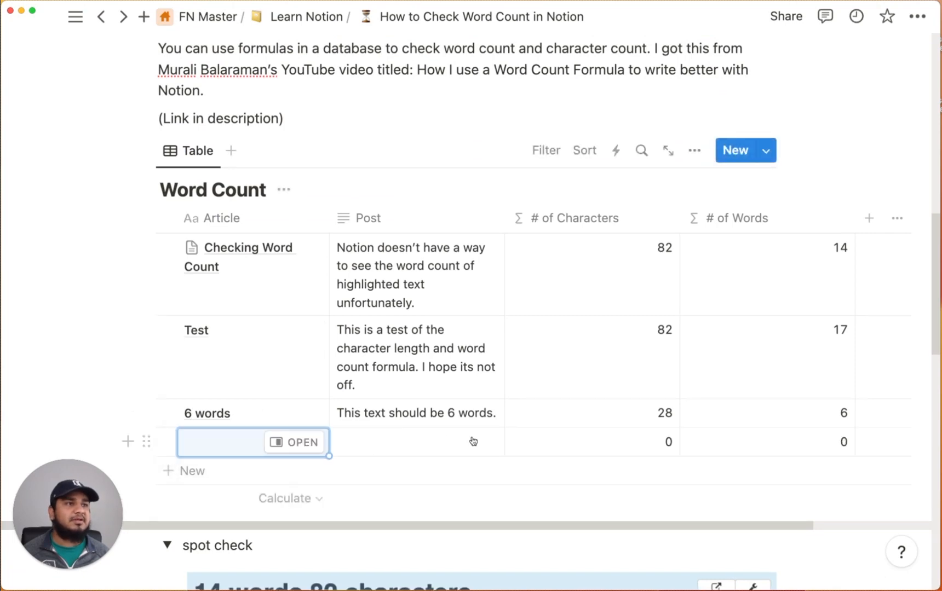
type("Include's title and all visible elements of any database on the page (headings, properties), but not pages within database")
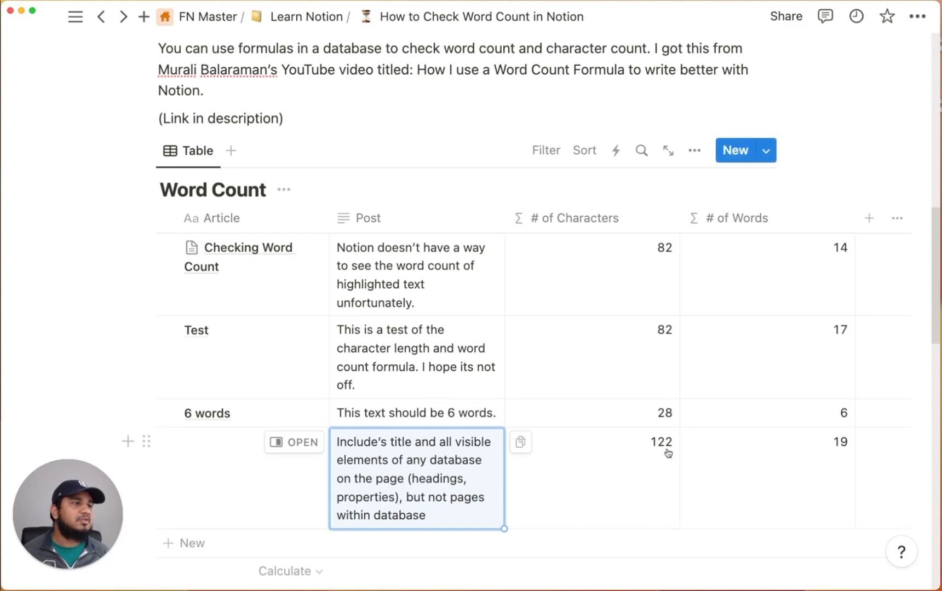
mouse_move(842, 461)
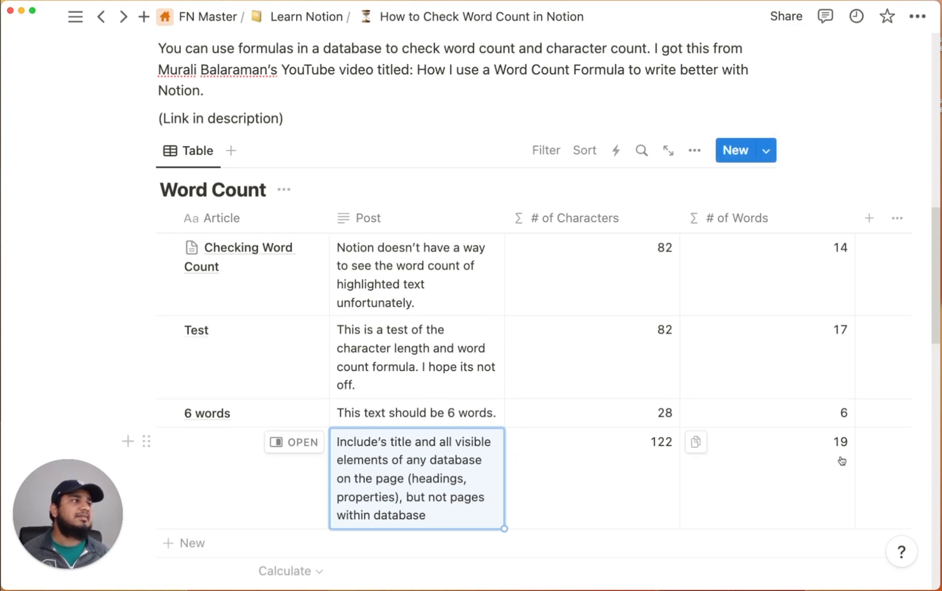
scroll("down", 3)
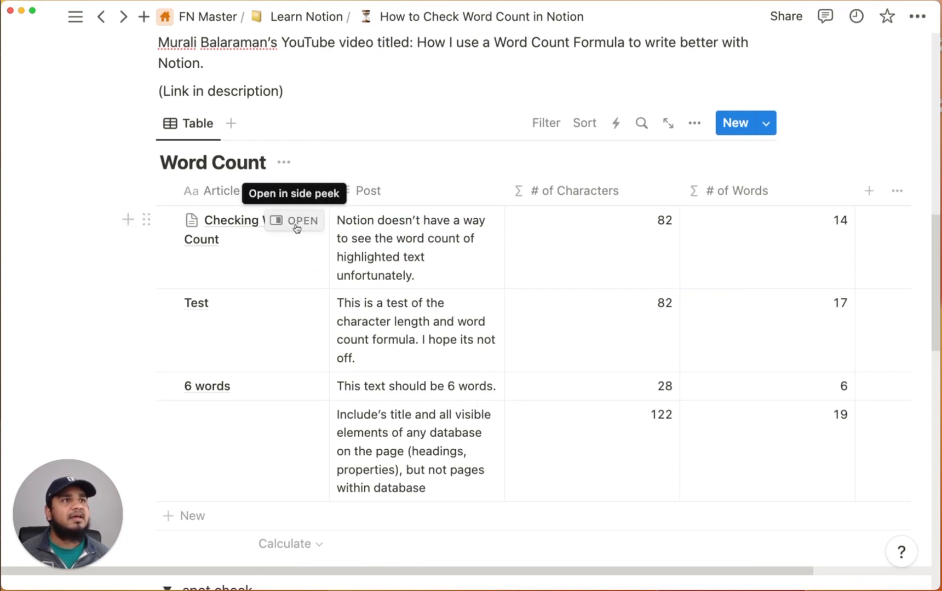
left_click(295, 220)
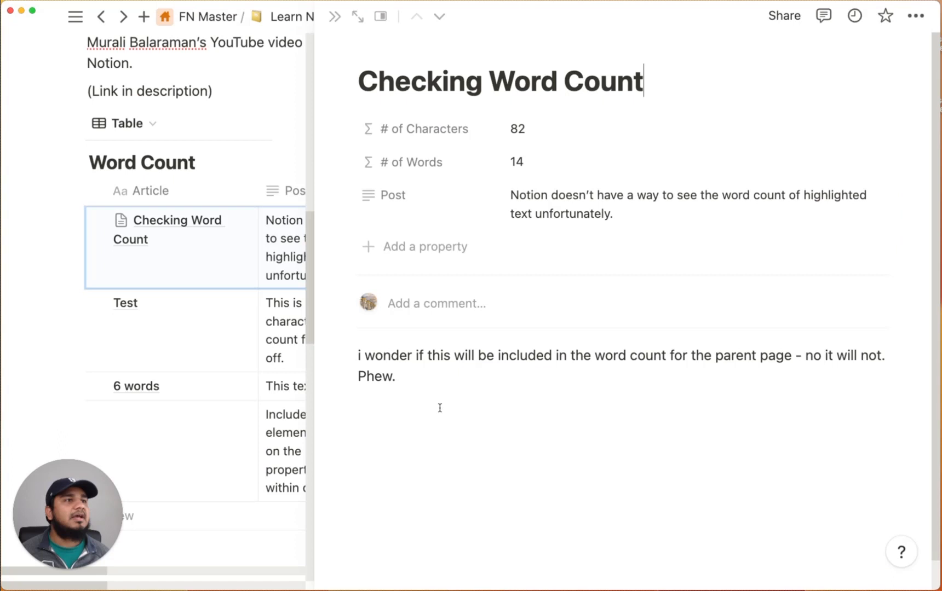
mouse_move(567, 425)
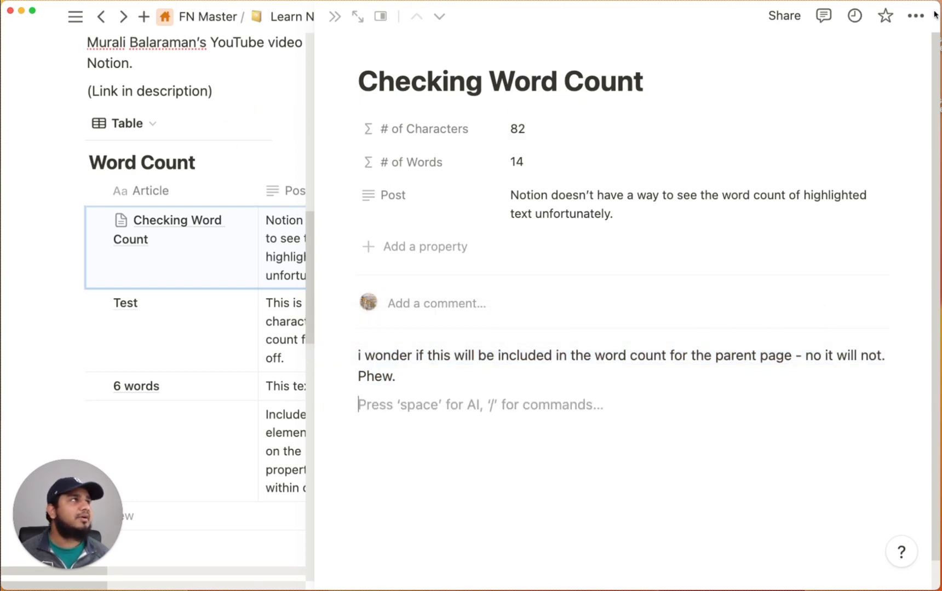
left_click(916, 15)
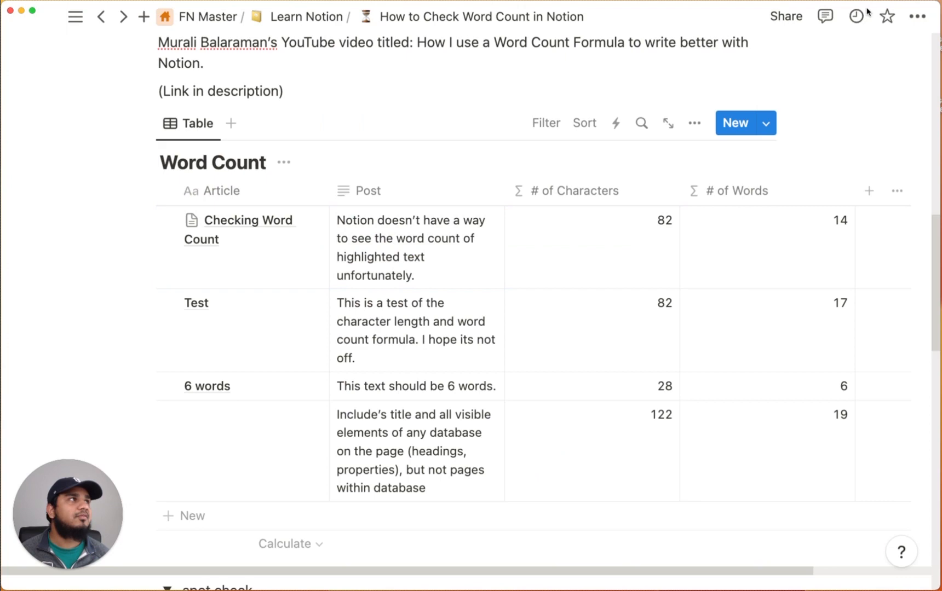
Show the page options listing Word count: 195, then expand the connections list
left_click(918, 17)
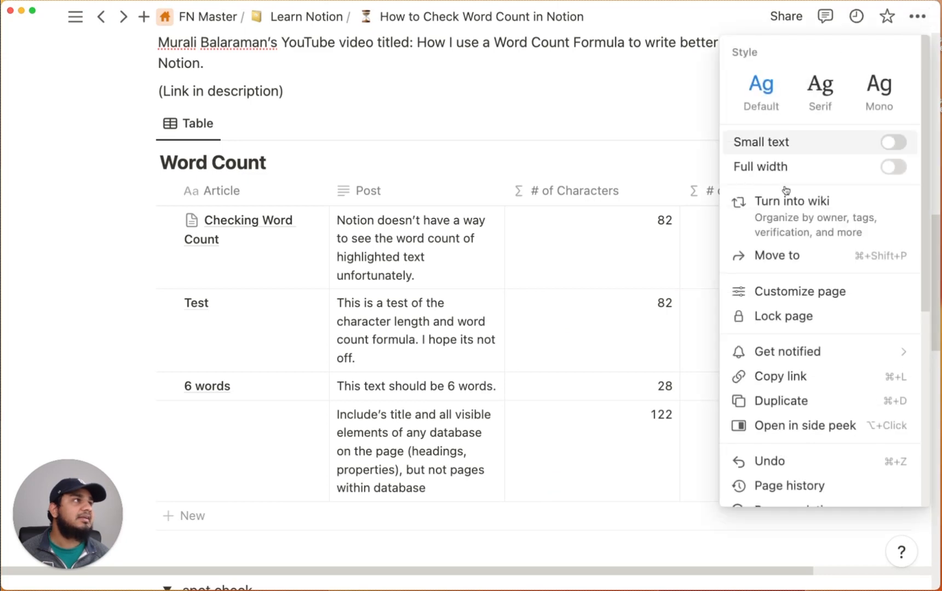
left_click(801, 415)
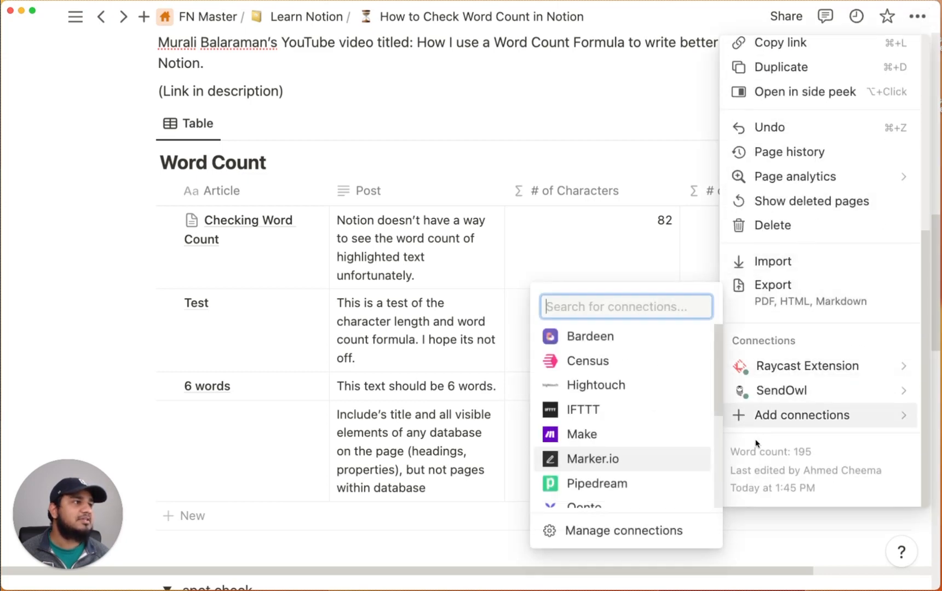